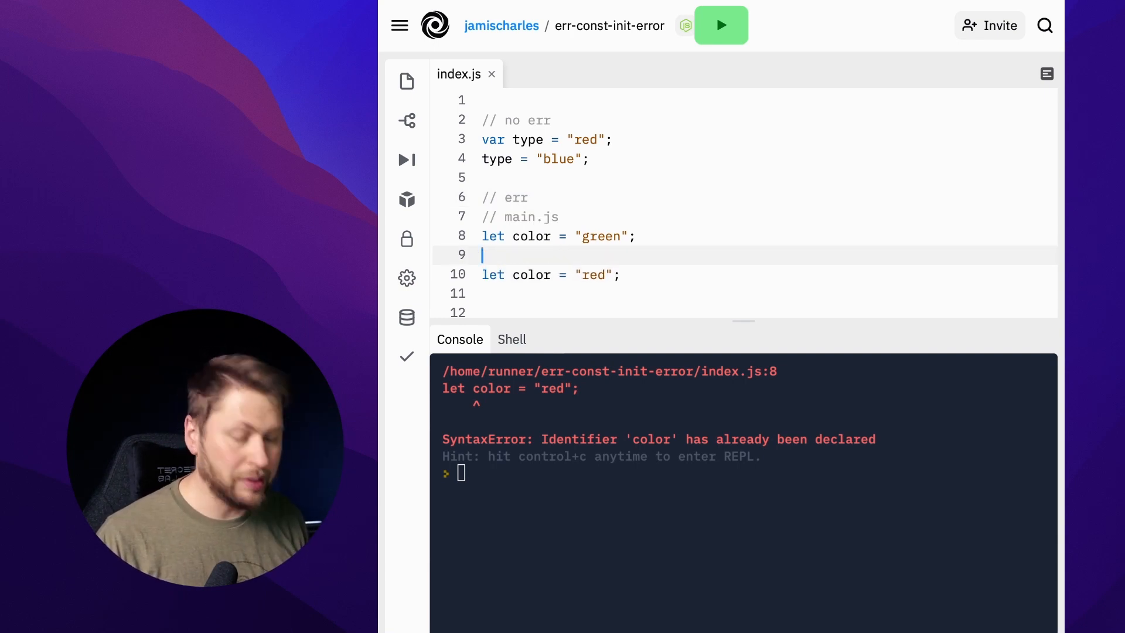
- Add a '// color.js' comment above the second color line
type("//")
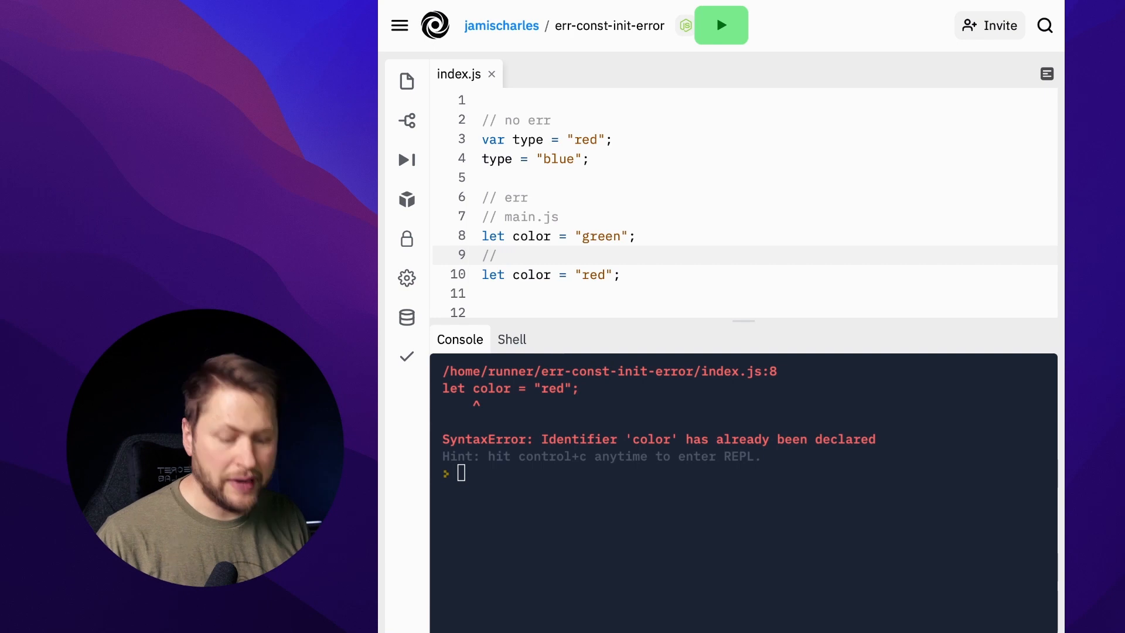
type("color.j")
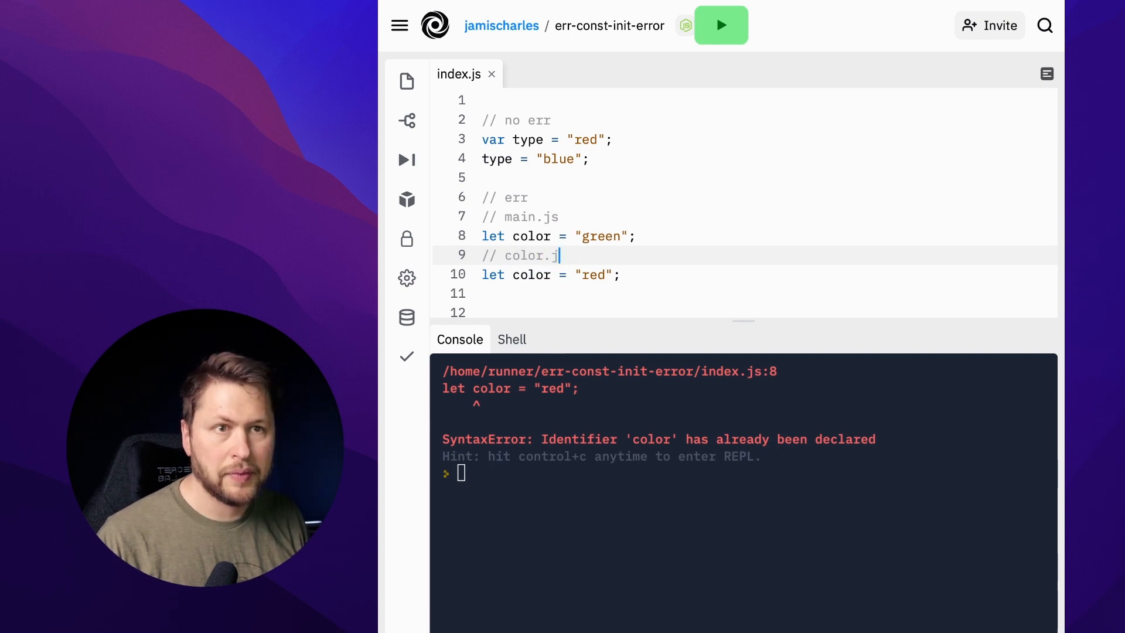
type("s")
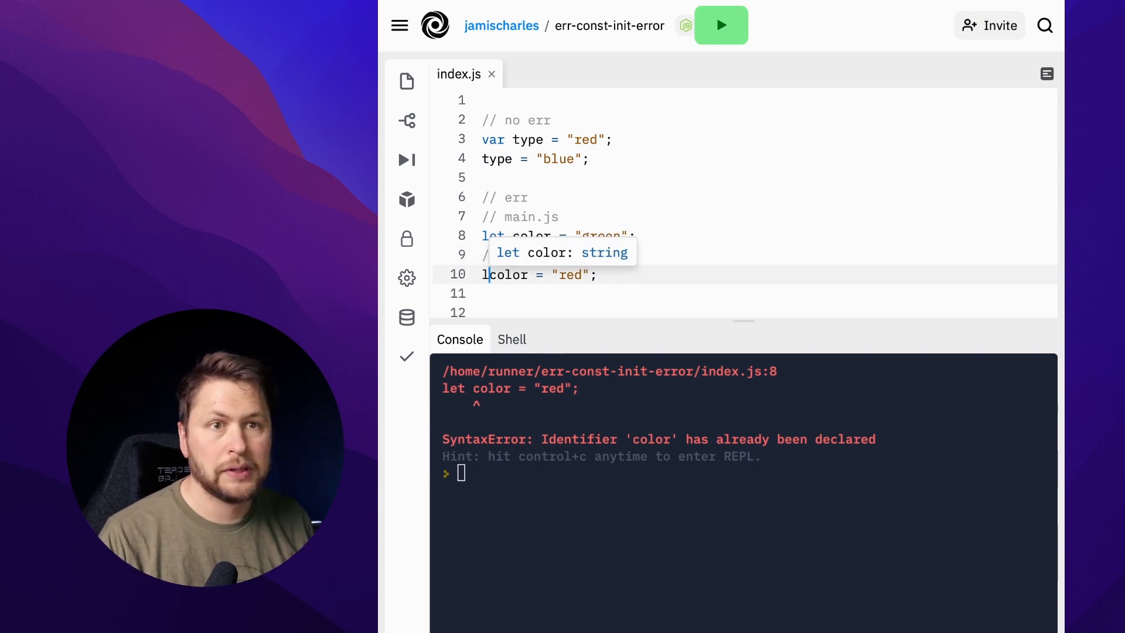
- Rerun index.js so the console no longer shows the duplicate color error
left_click(721, 25)
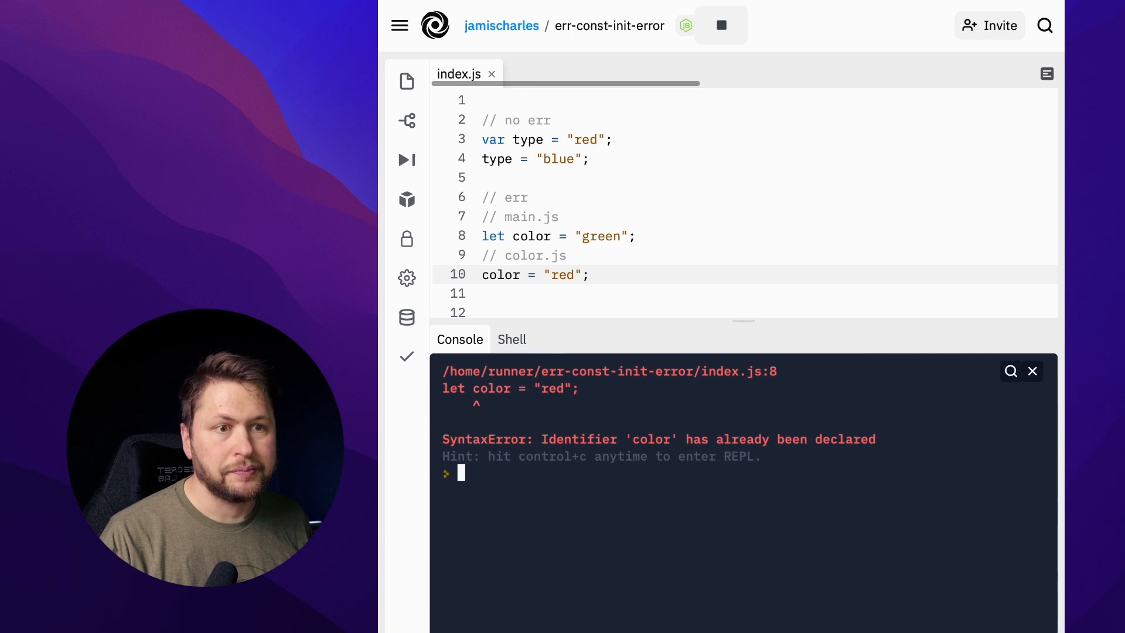
left_click(720, 25)
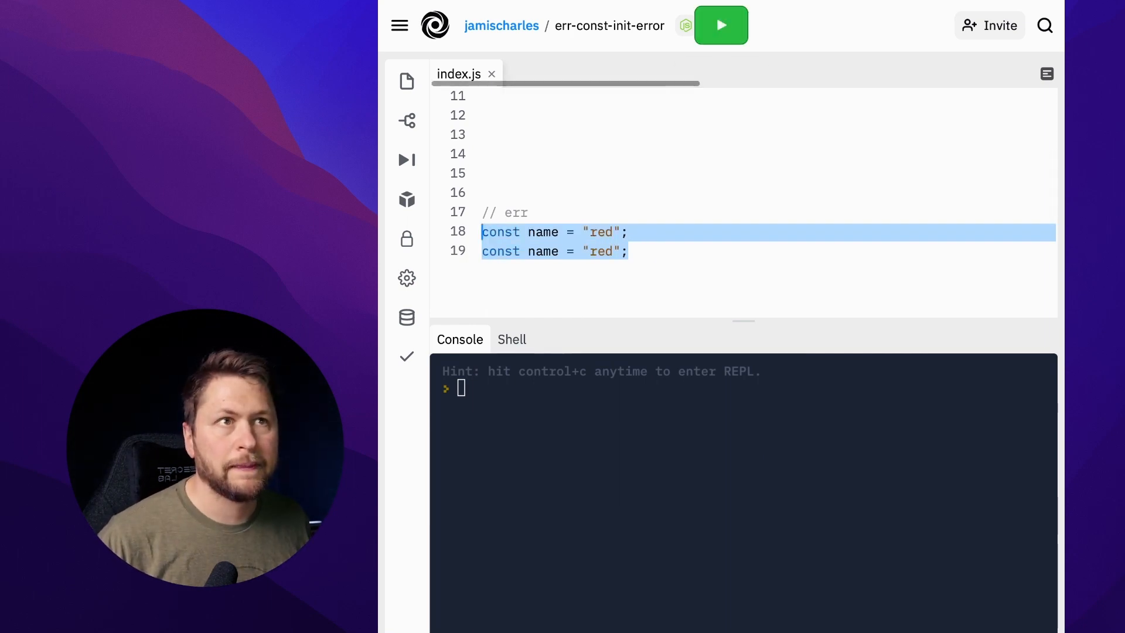
- Run to see the duplicate 'name' SyntaxError, then rerun without const to get the assignment-to-constant TypeError
left_click(721, 25)
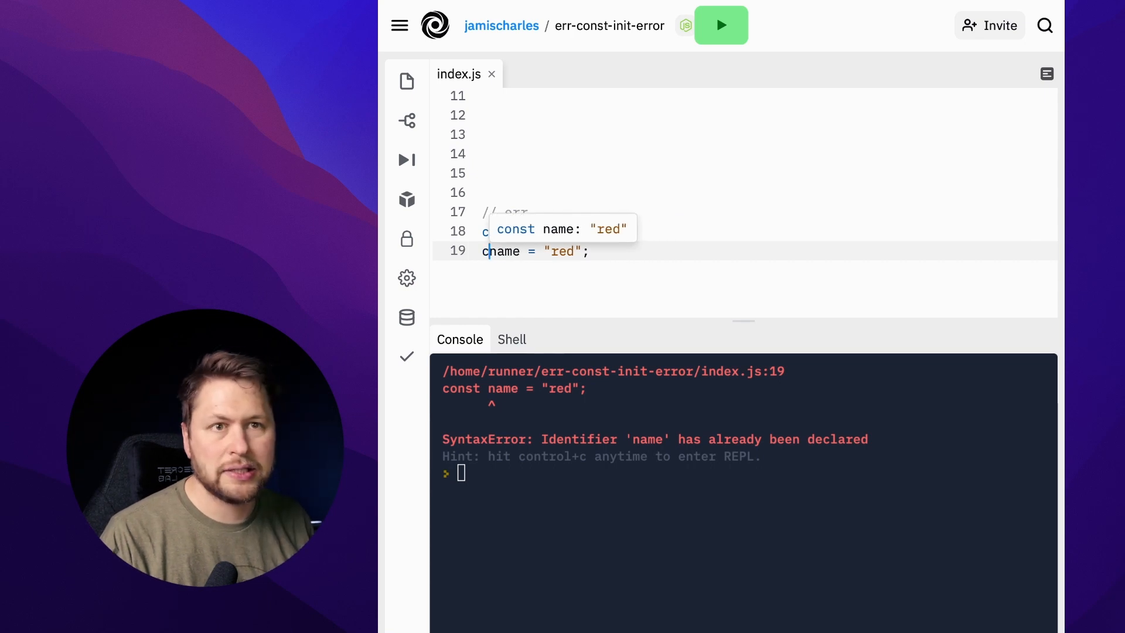
left_click(720, 25)
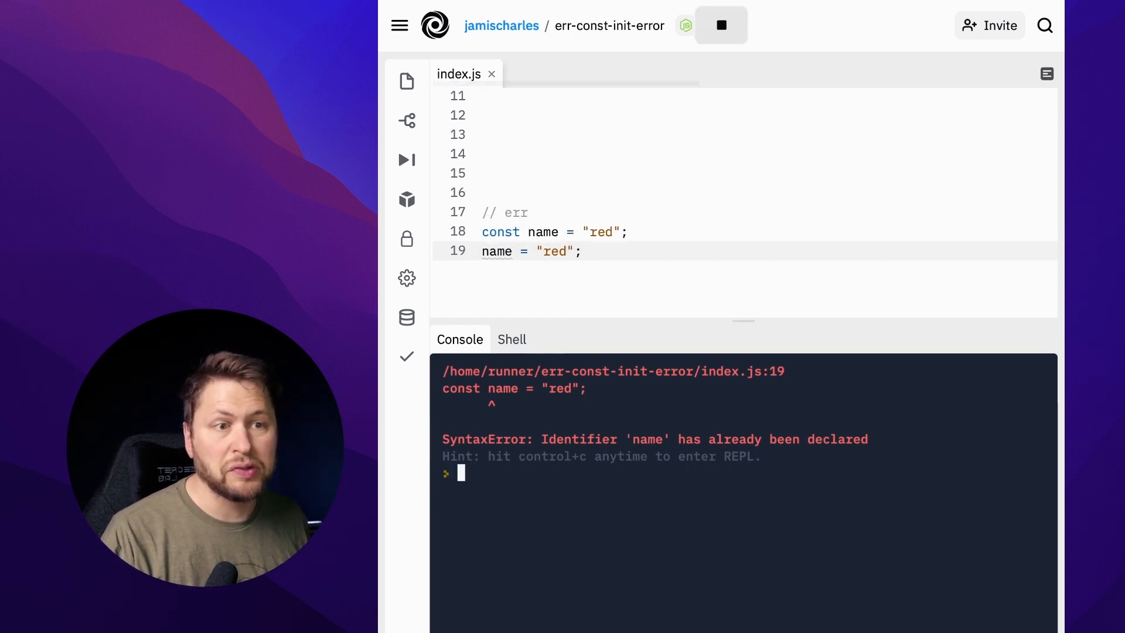
left_click(720, 25)
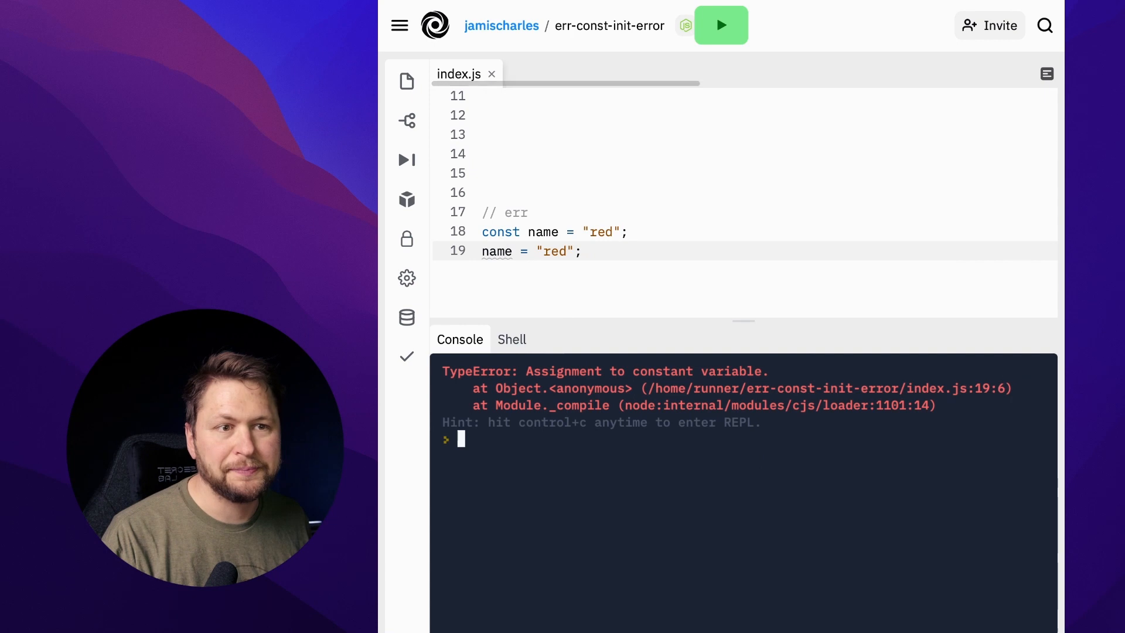